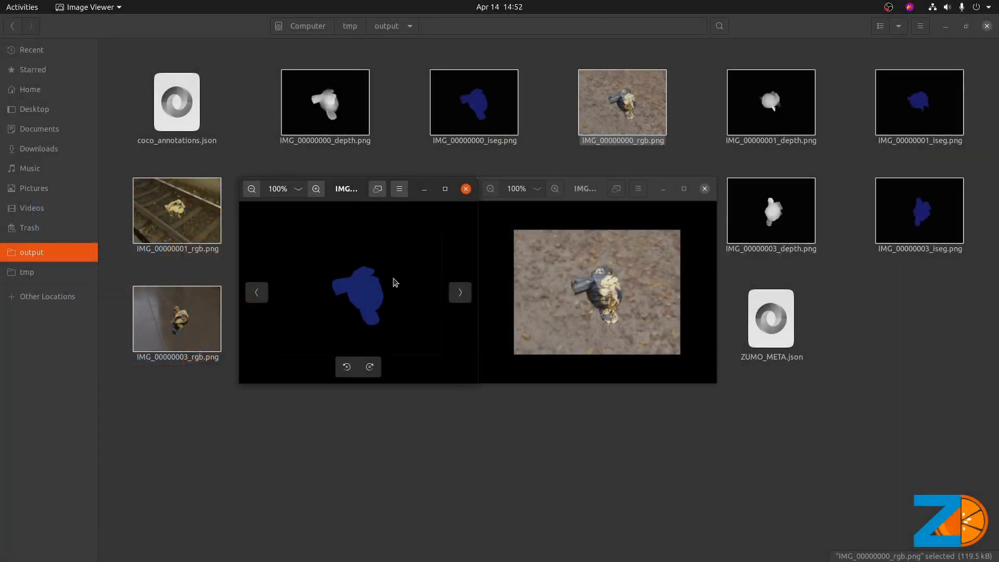
mouse_move(309, 273)
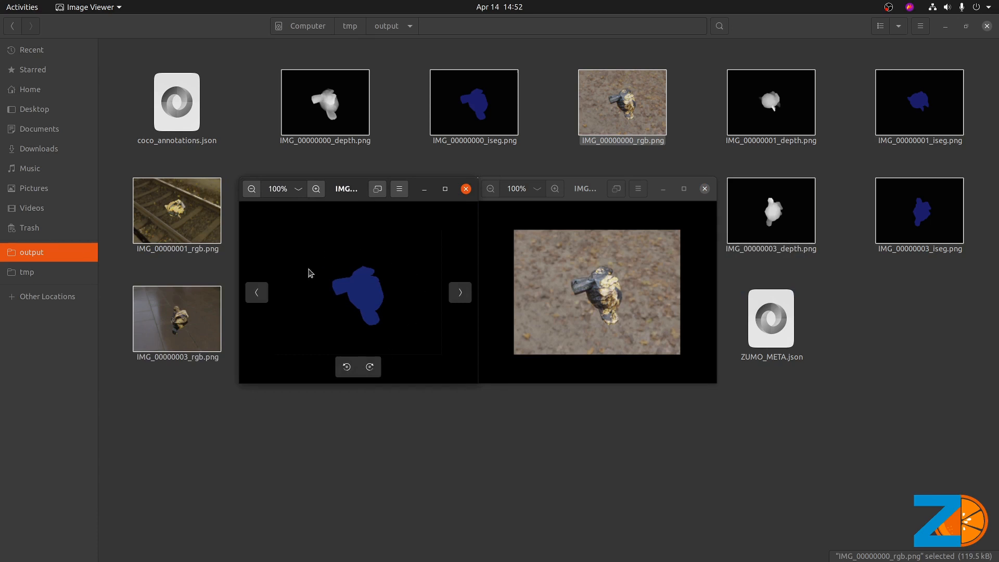
mouse_move(426, 269)
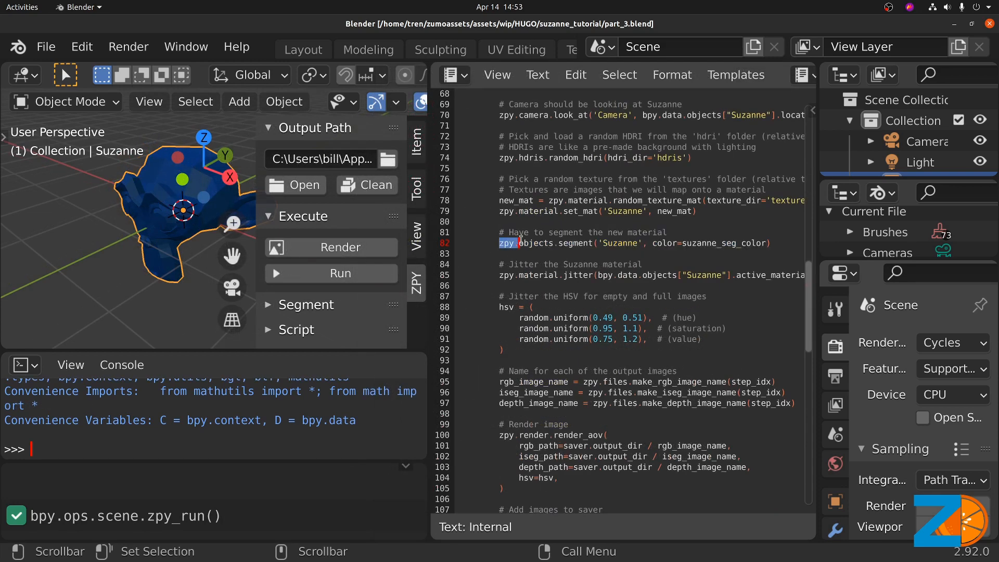
Highlight zpy on the zpy.objects.segment line that colours Suzanne
double_click(531, 243)
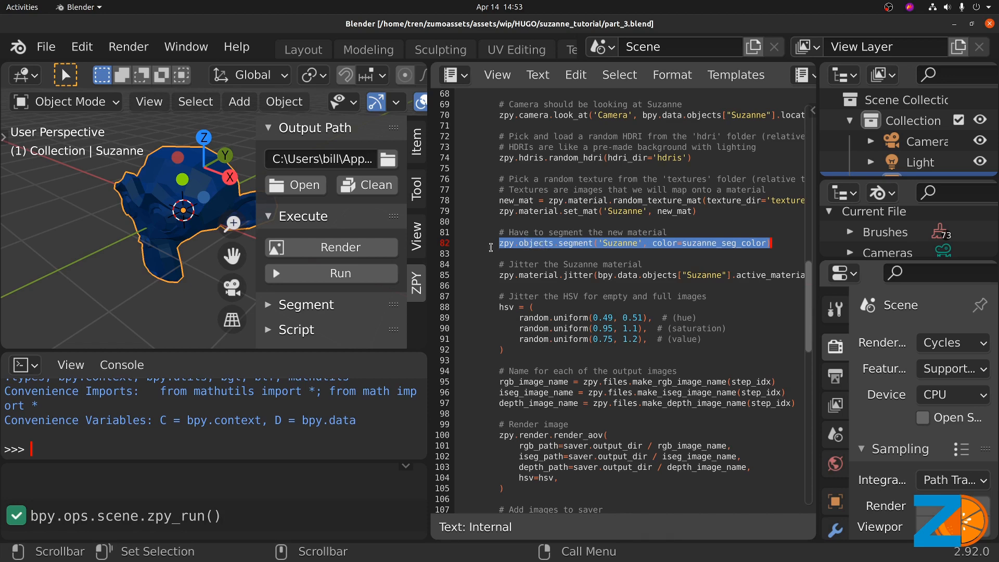
mouse_move(141, 226)
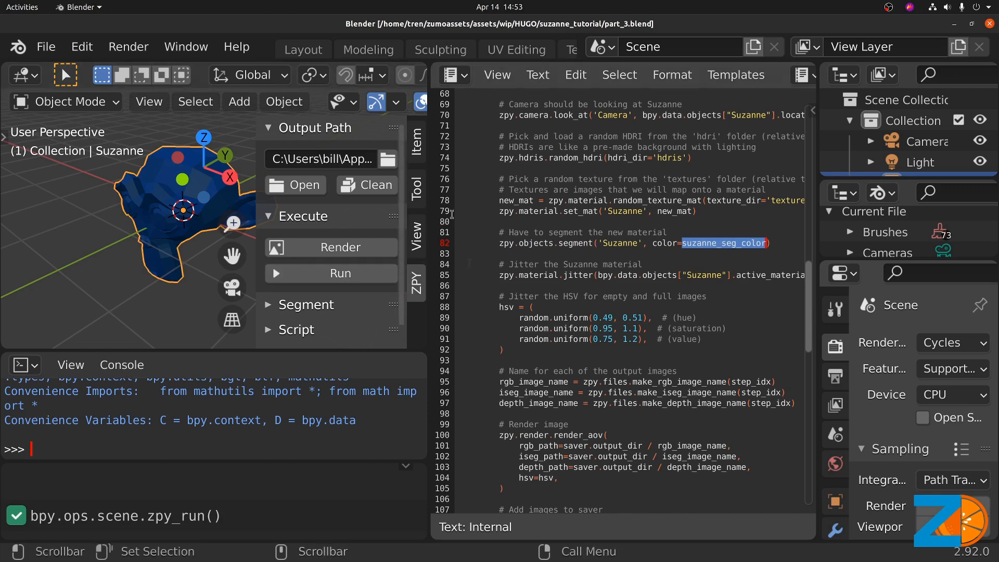
mouse_move(276, 82)
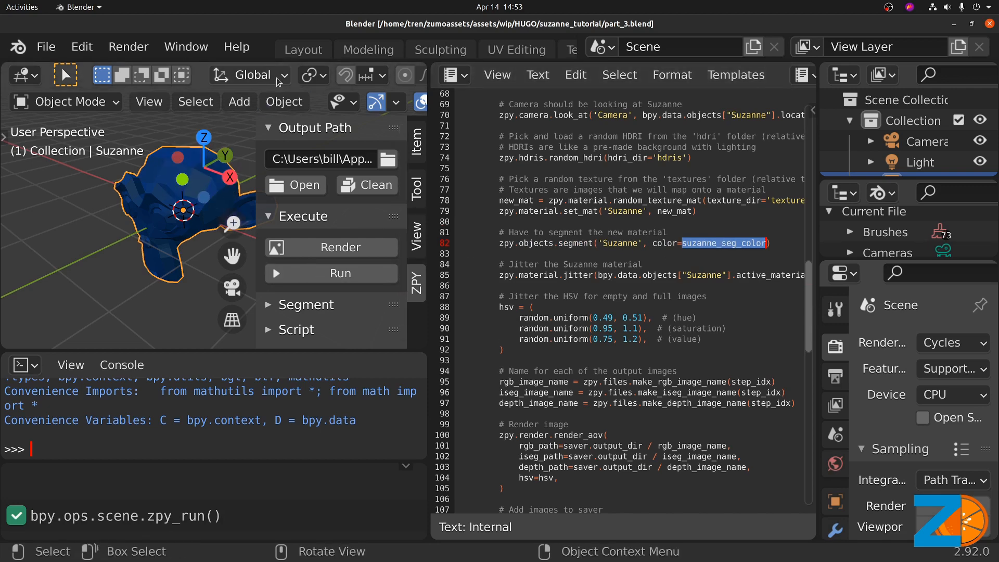
mouse_move(174, 248)
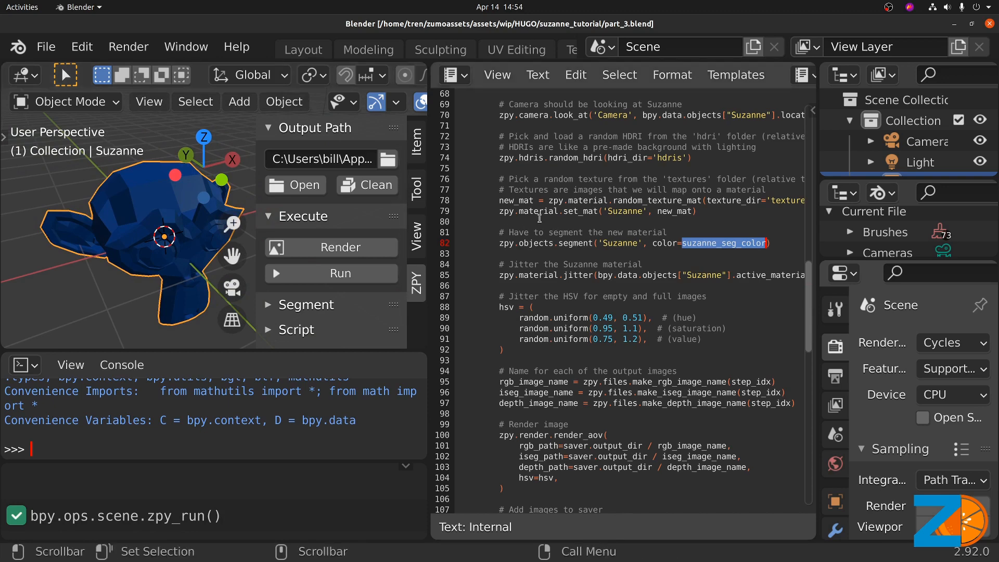
left_click(516, 210)
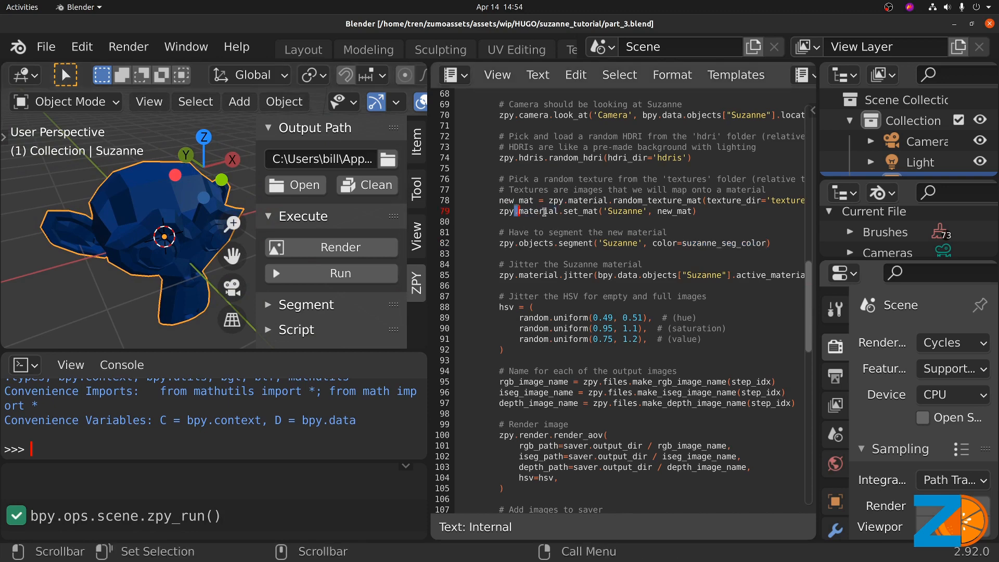
double_click(538, 211)
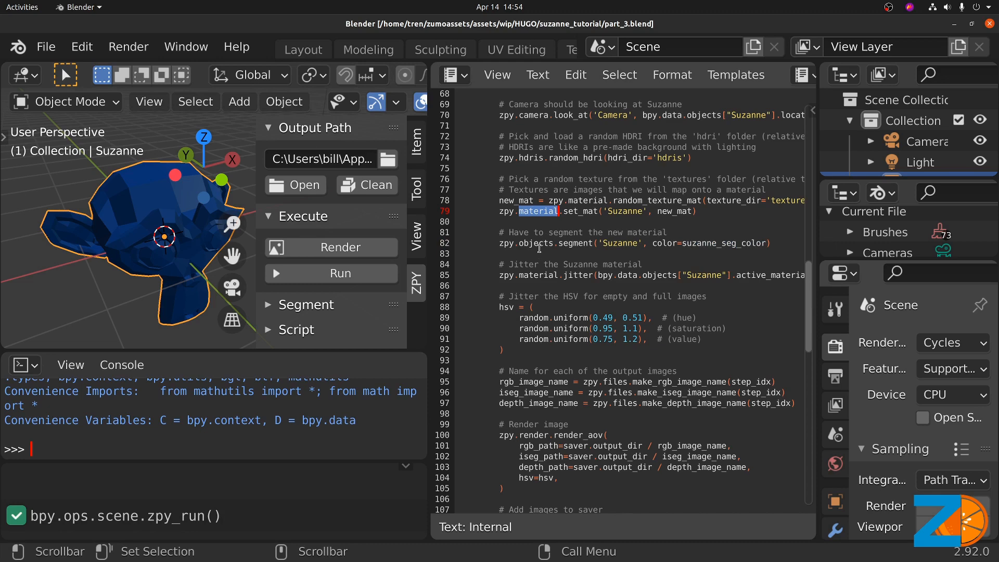
left_click(539, 244)
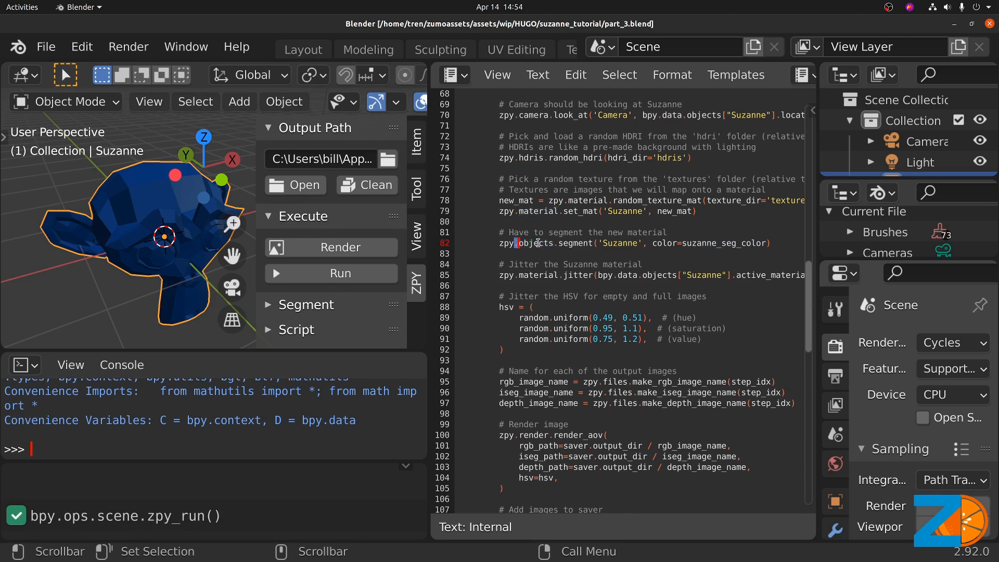
scroll("down", 3)
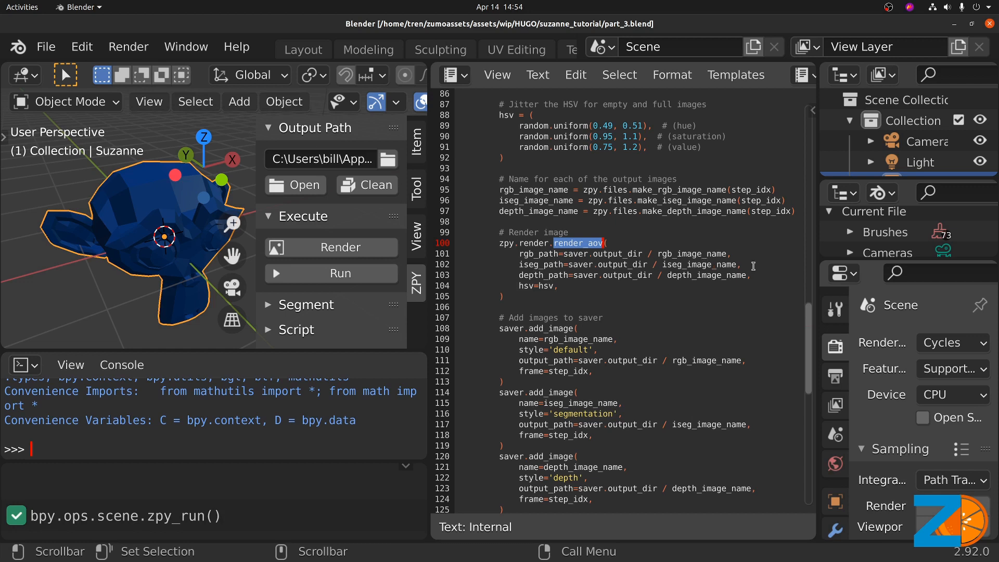
left_click(730, 264)
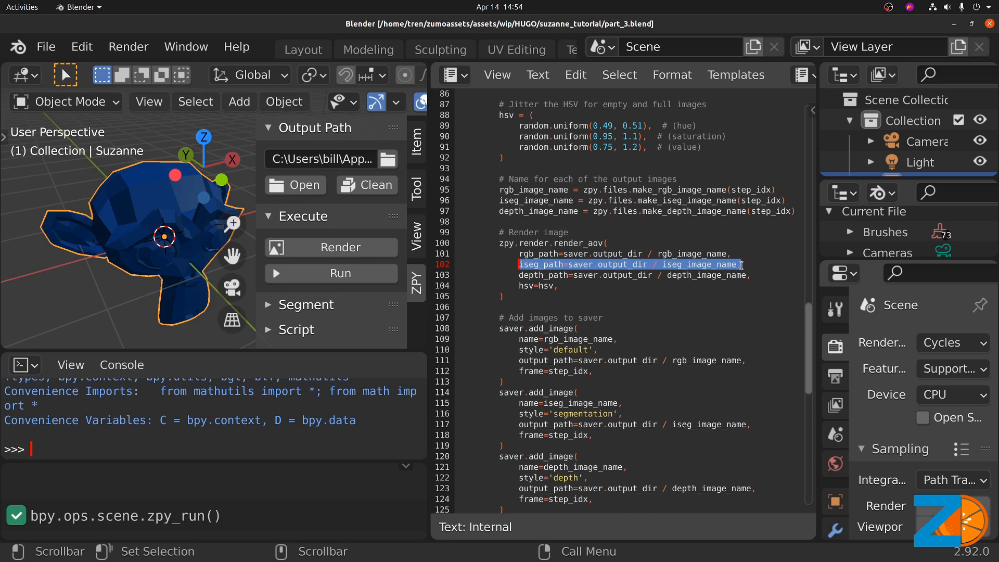
scroll("down", 3)
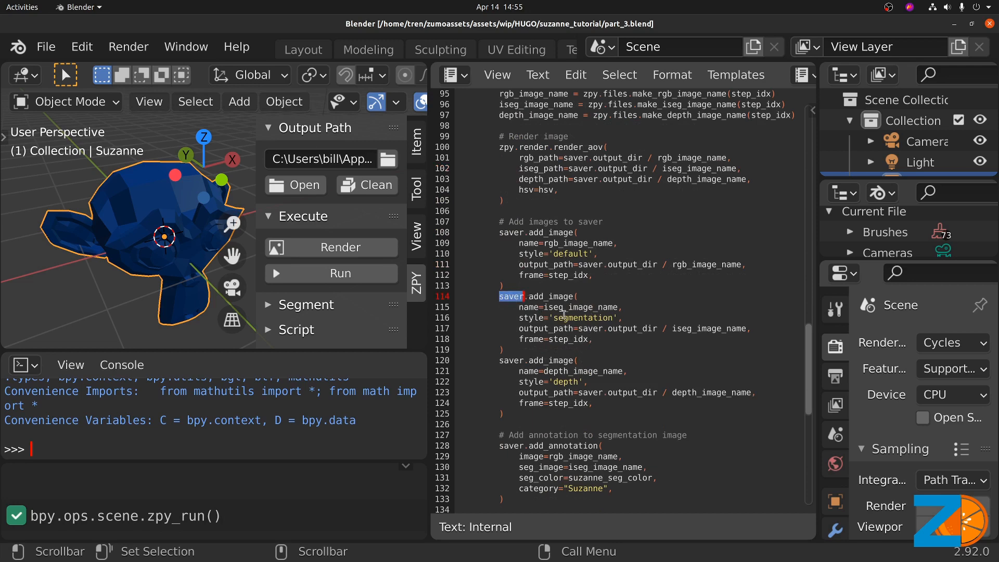
scroll("down", 3)
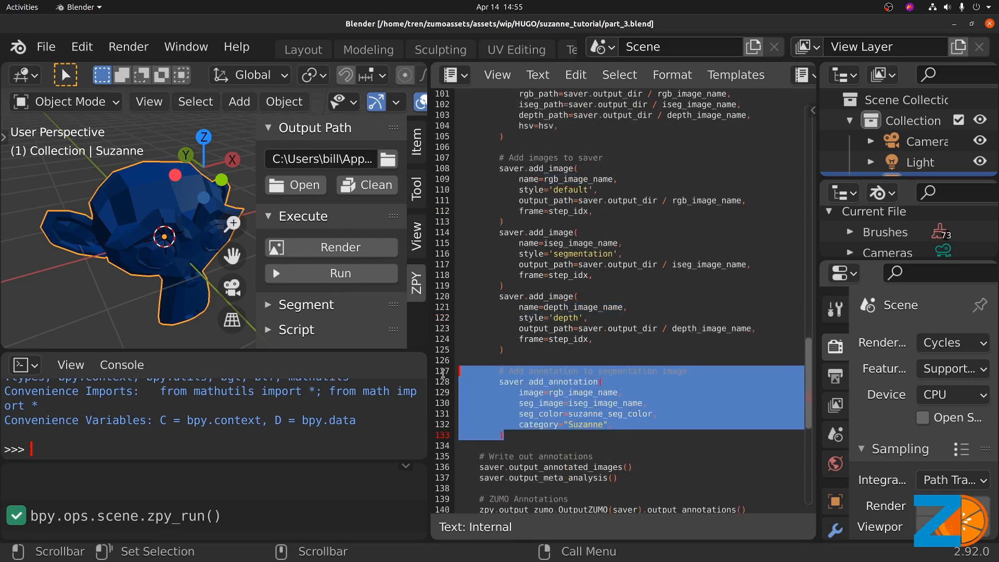
left_click(612, 402)
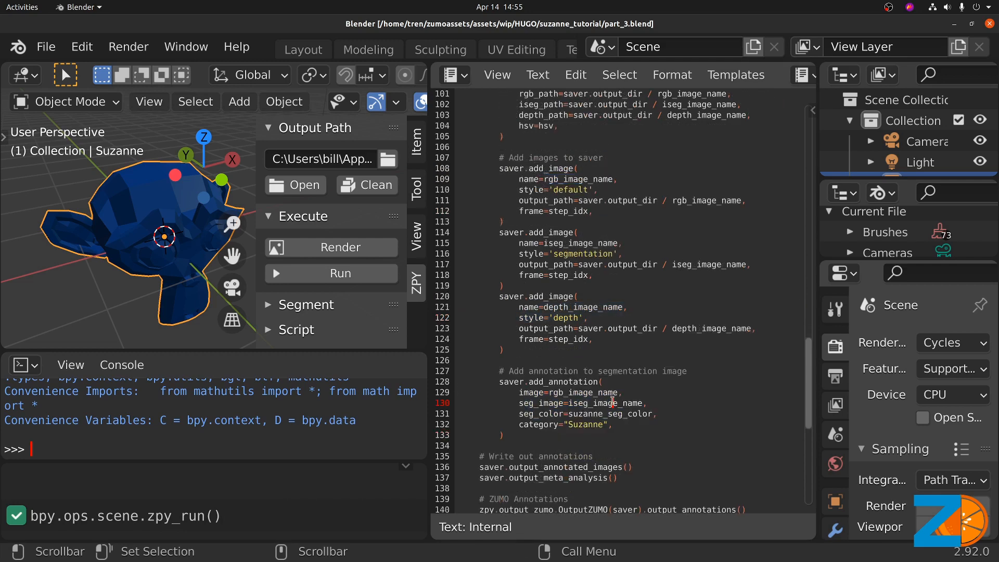
double_click(608, 402)
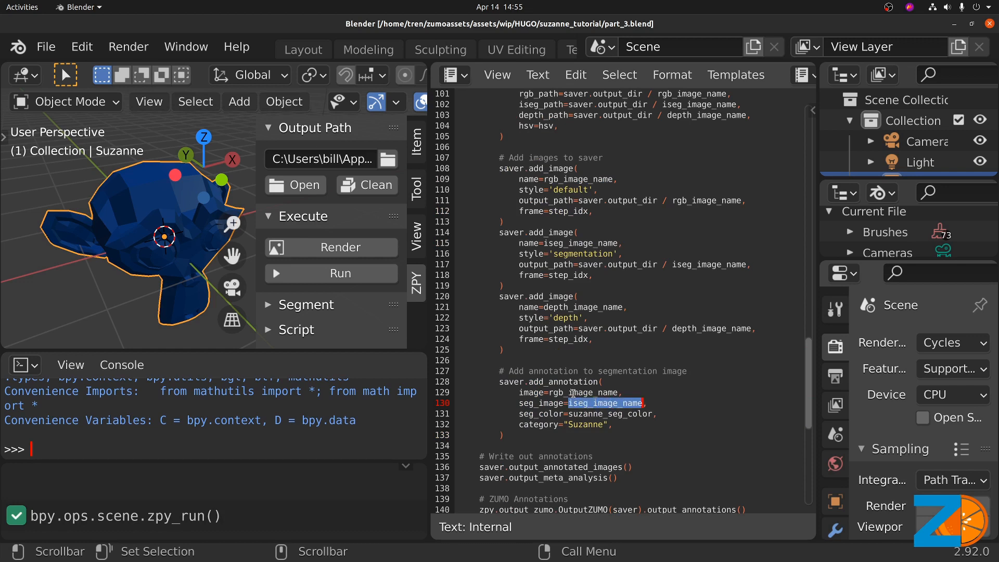
double_click(583, 392)
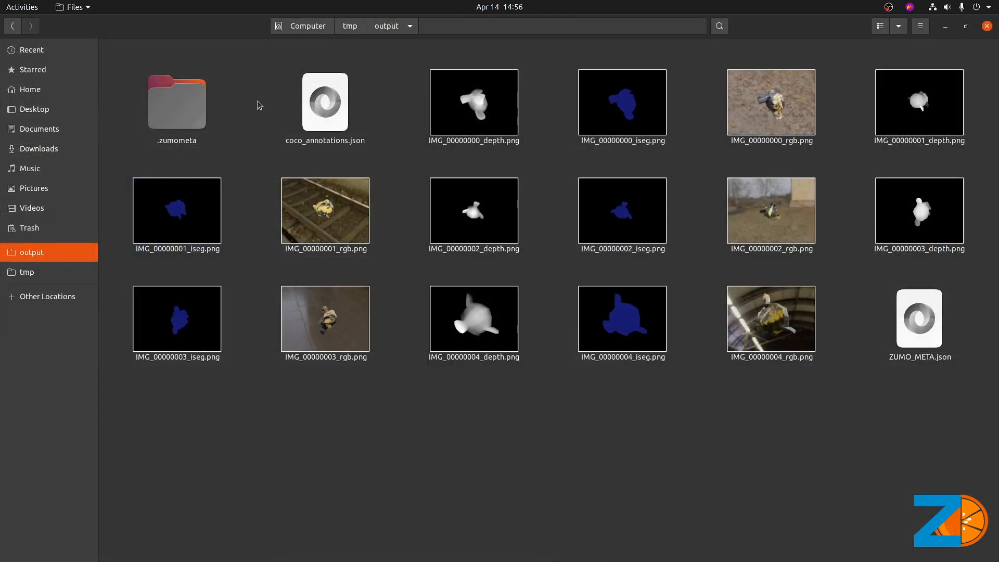
mouse_move(156, 105)
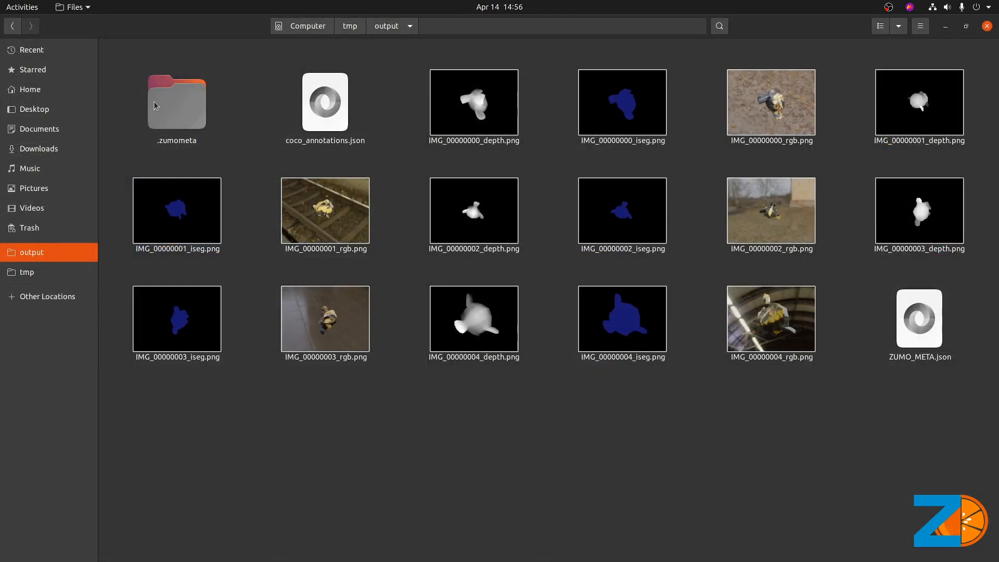
Open the .zumometa folder and view IMG_00000000_rgb_annotated.png
double_click(176, 102)
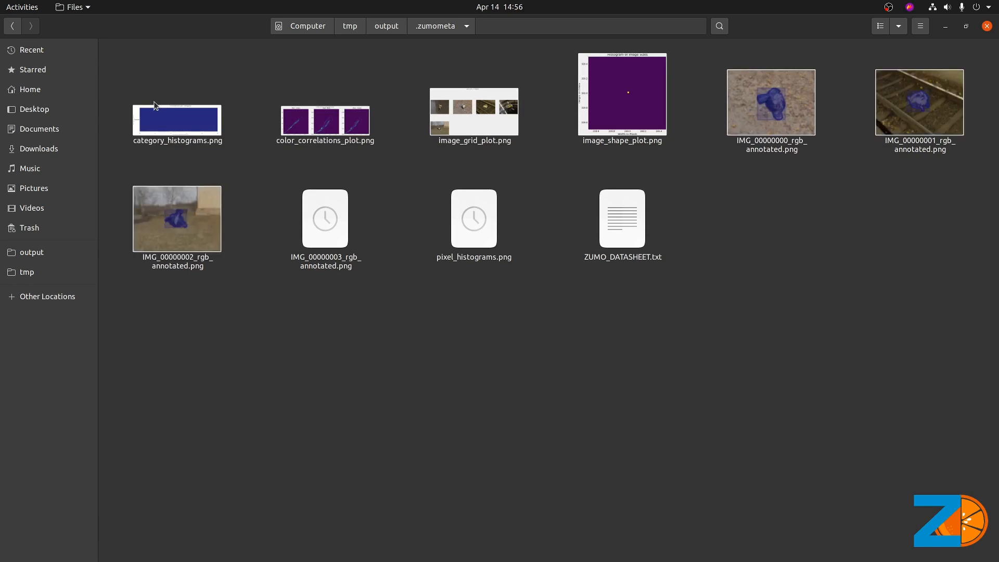
left_click(770, 102)
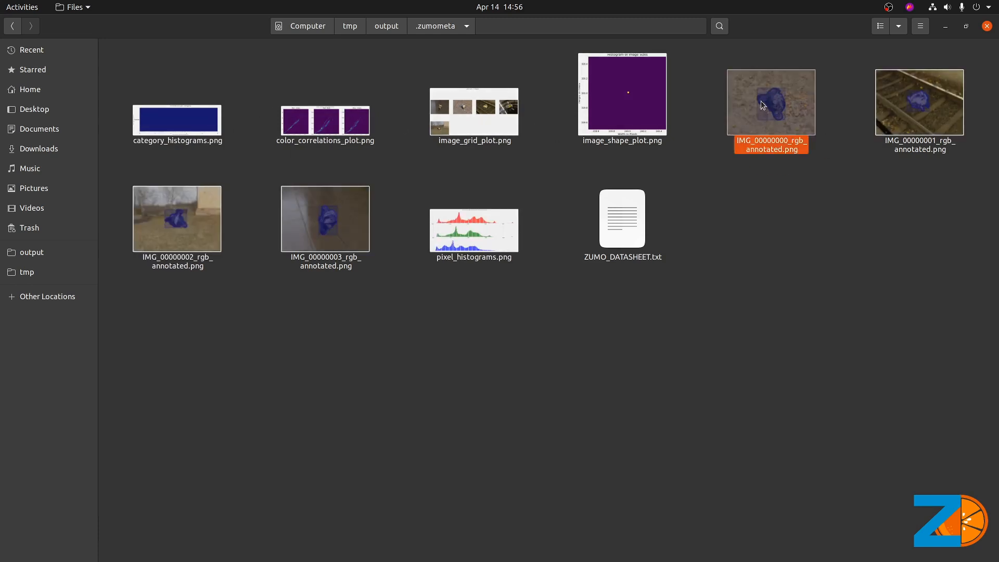
double_click(770, 102)
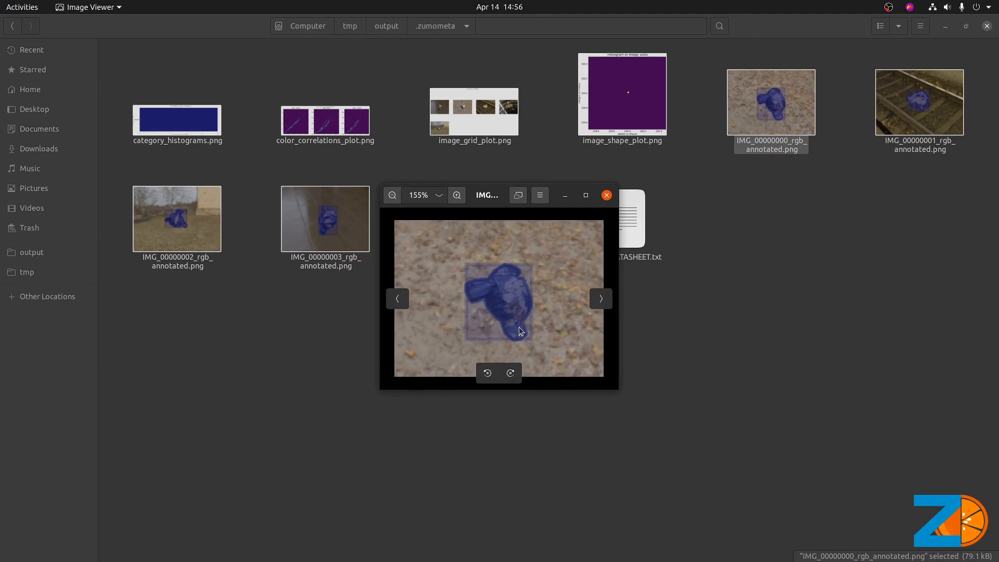
mouse_move(494, 271)
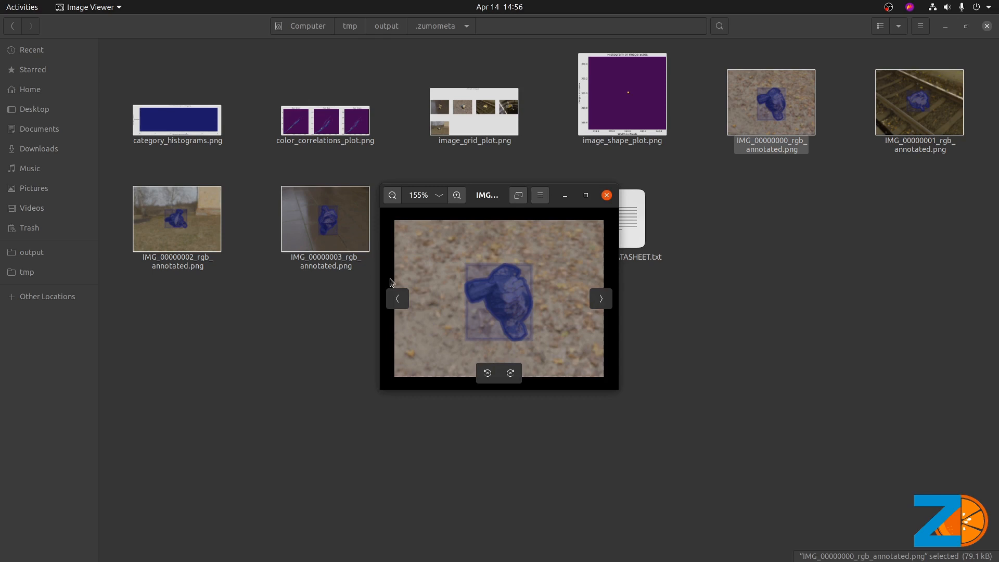
mouse_move(508, 272)
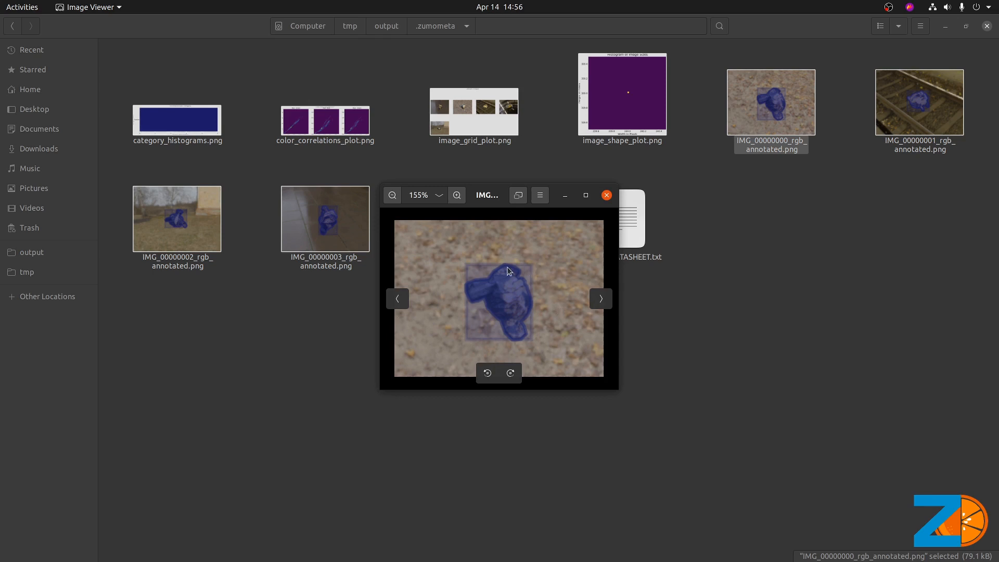